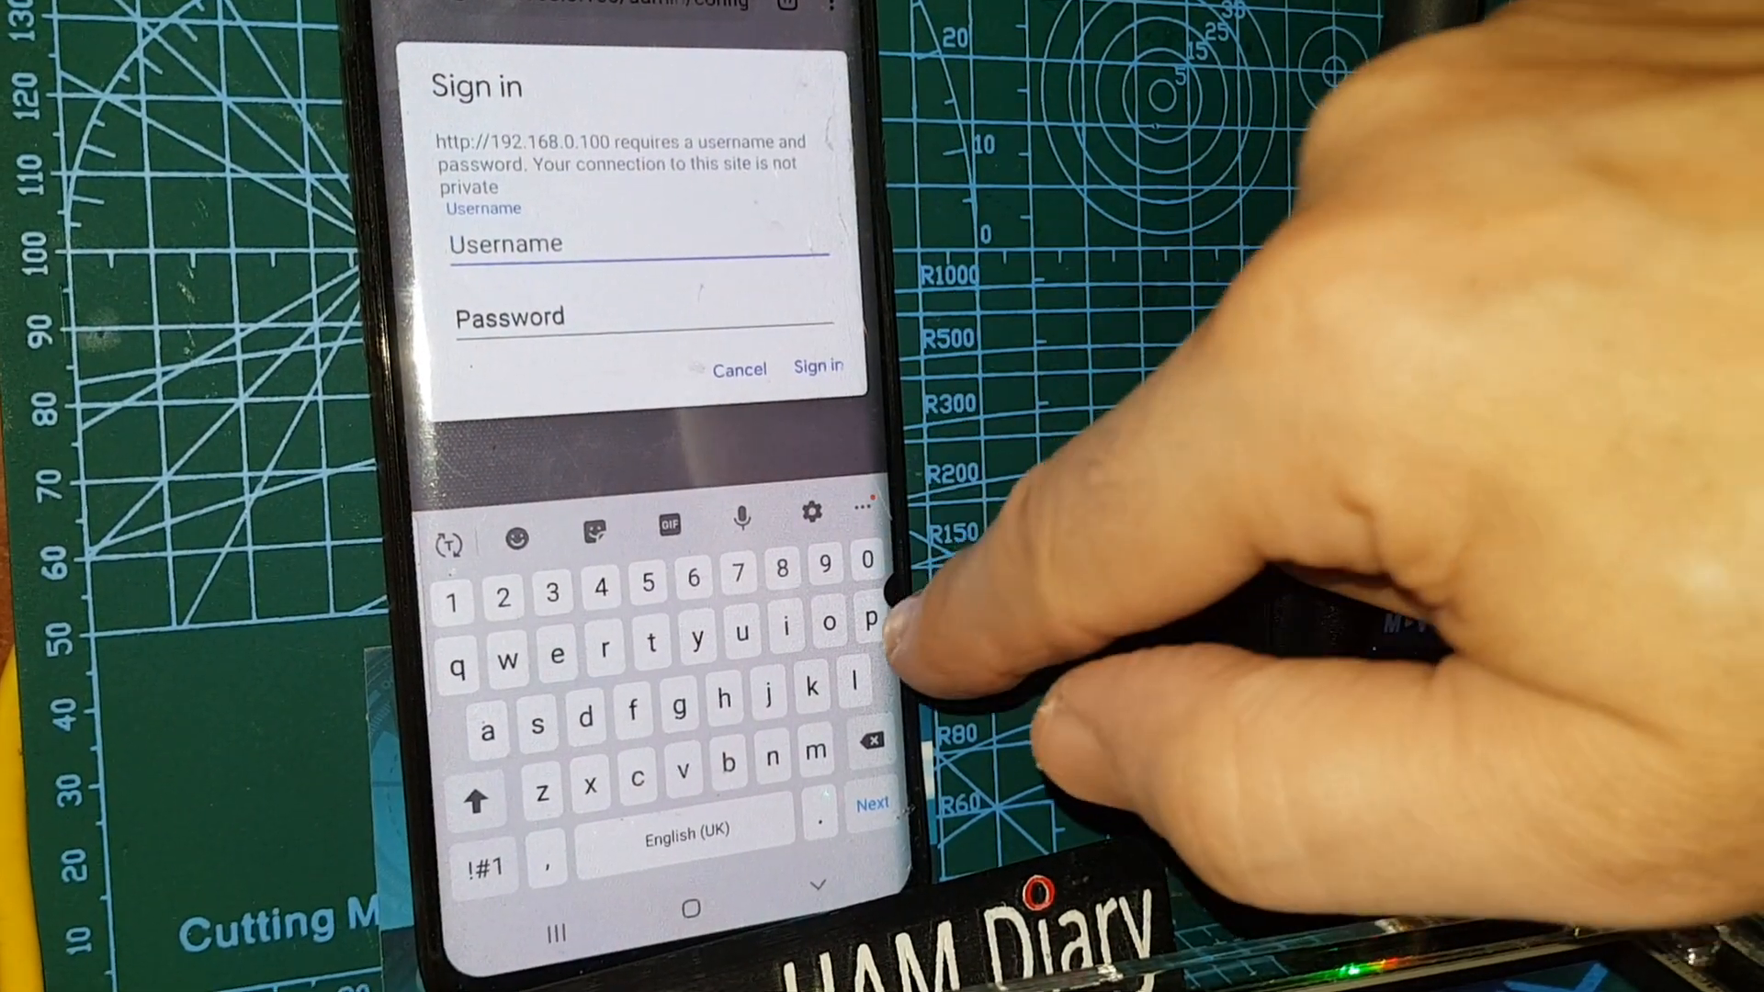
- Sign in to the Pi-Star admin page with username pi-star and its password
{"action": "type", "text": "pi-star"}
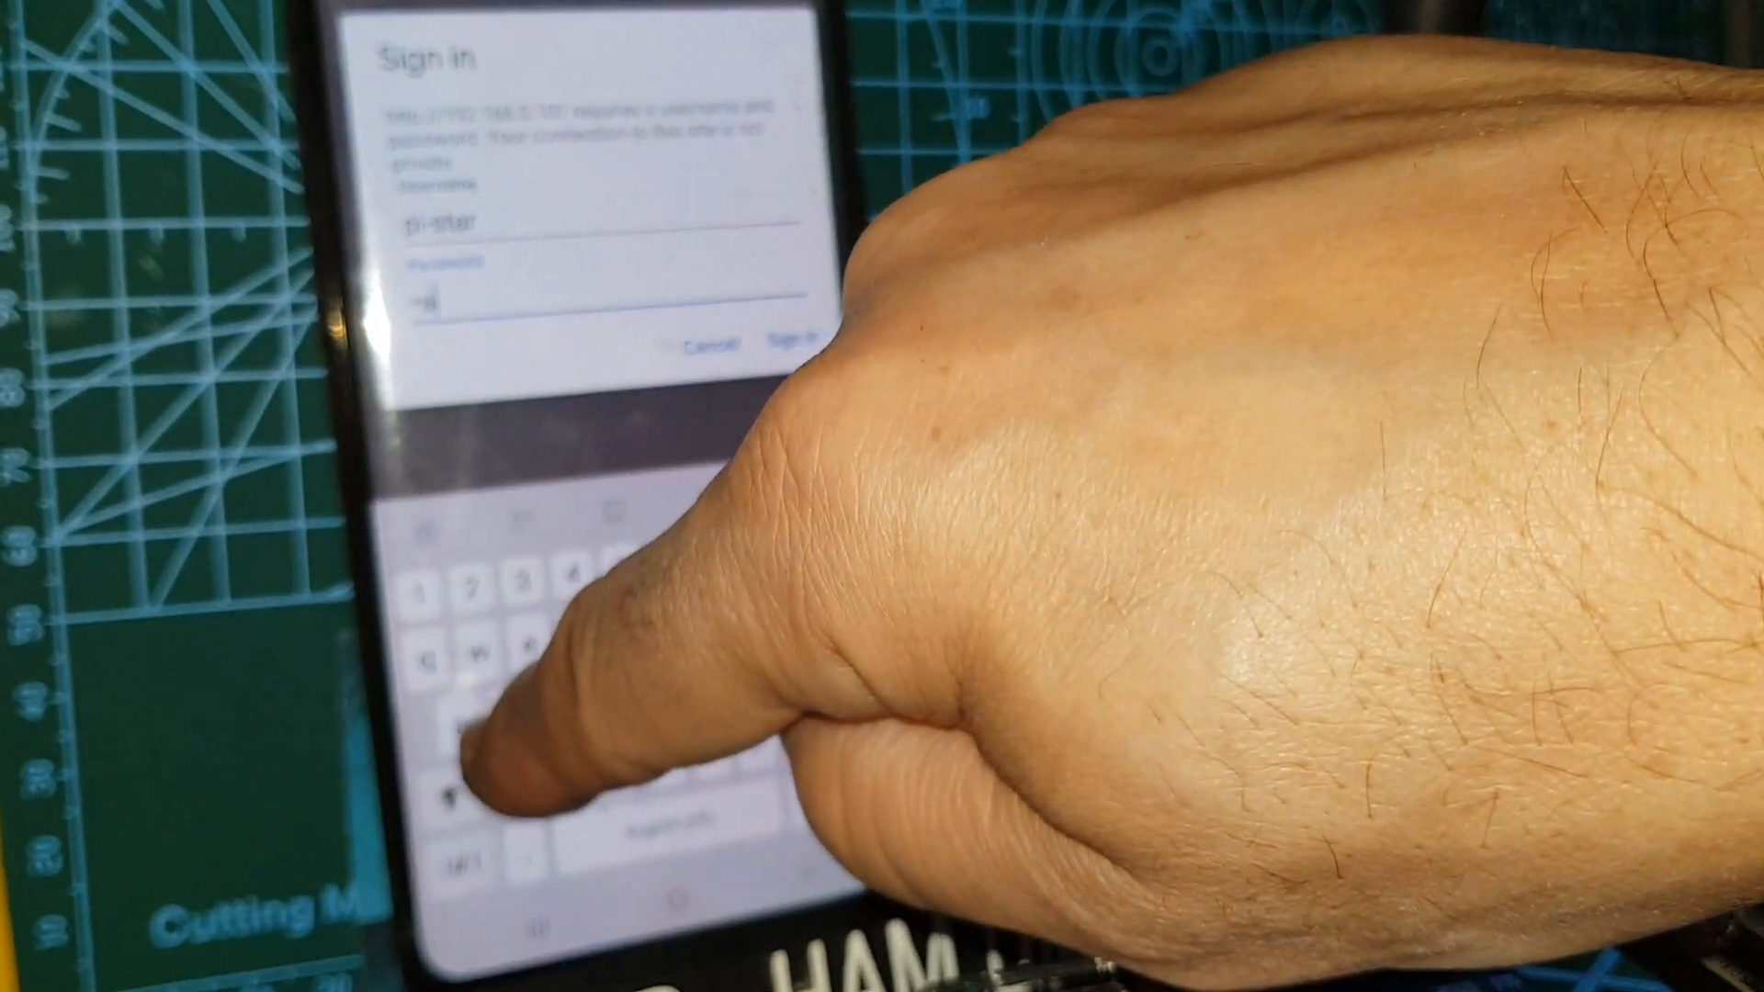
{"action": "type", "text": "p"}
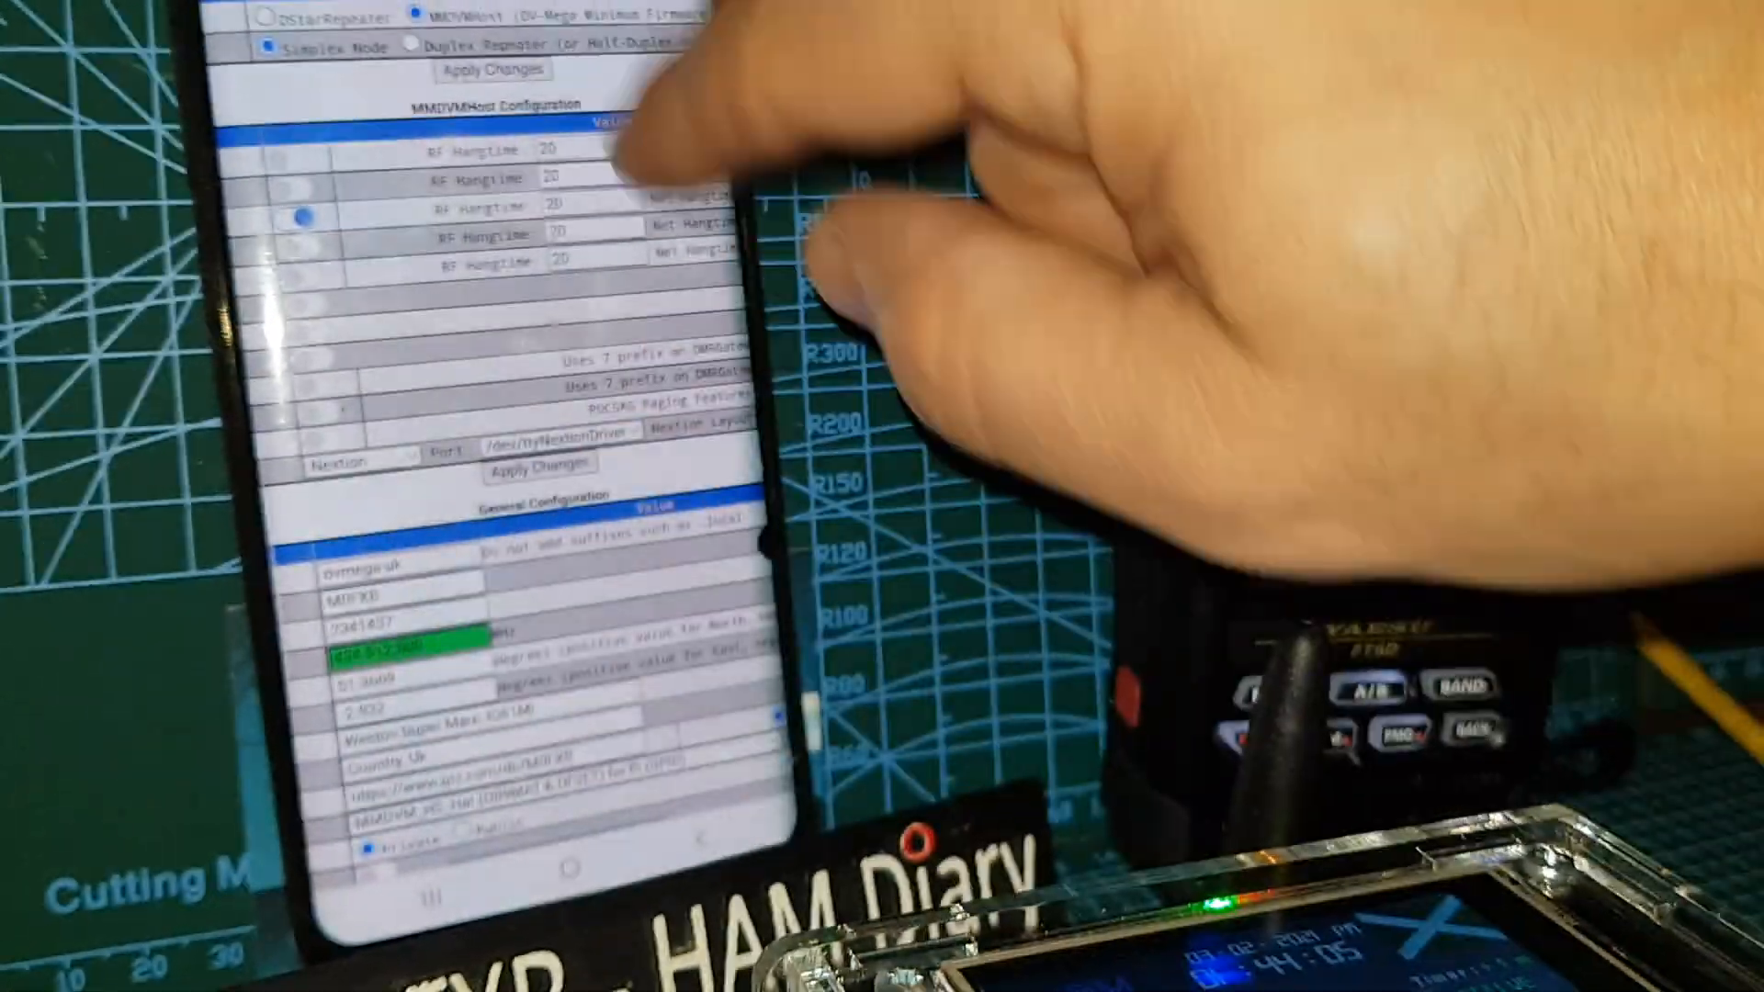
{"action": "scroll", "scroll_direction": "down", "scroll_amount": 3}
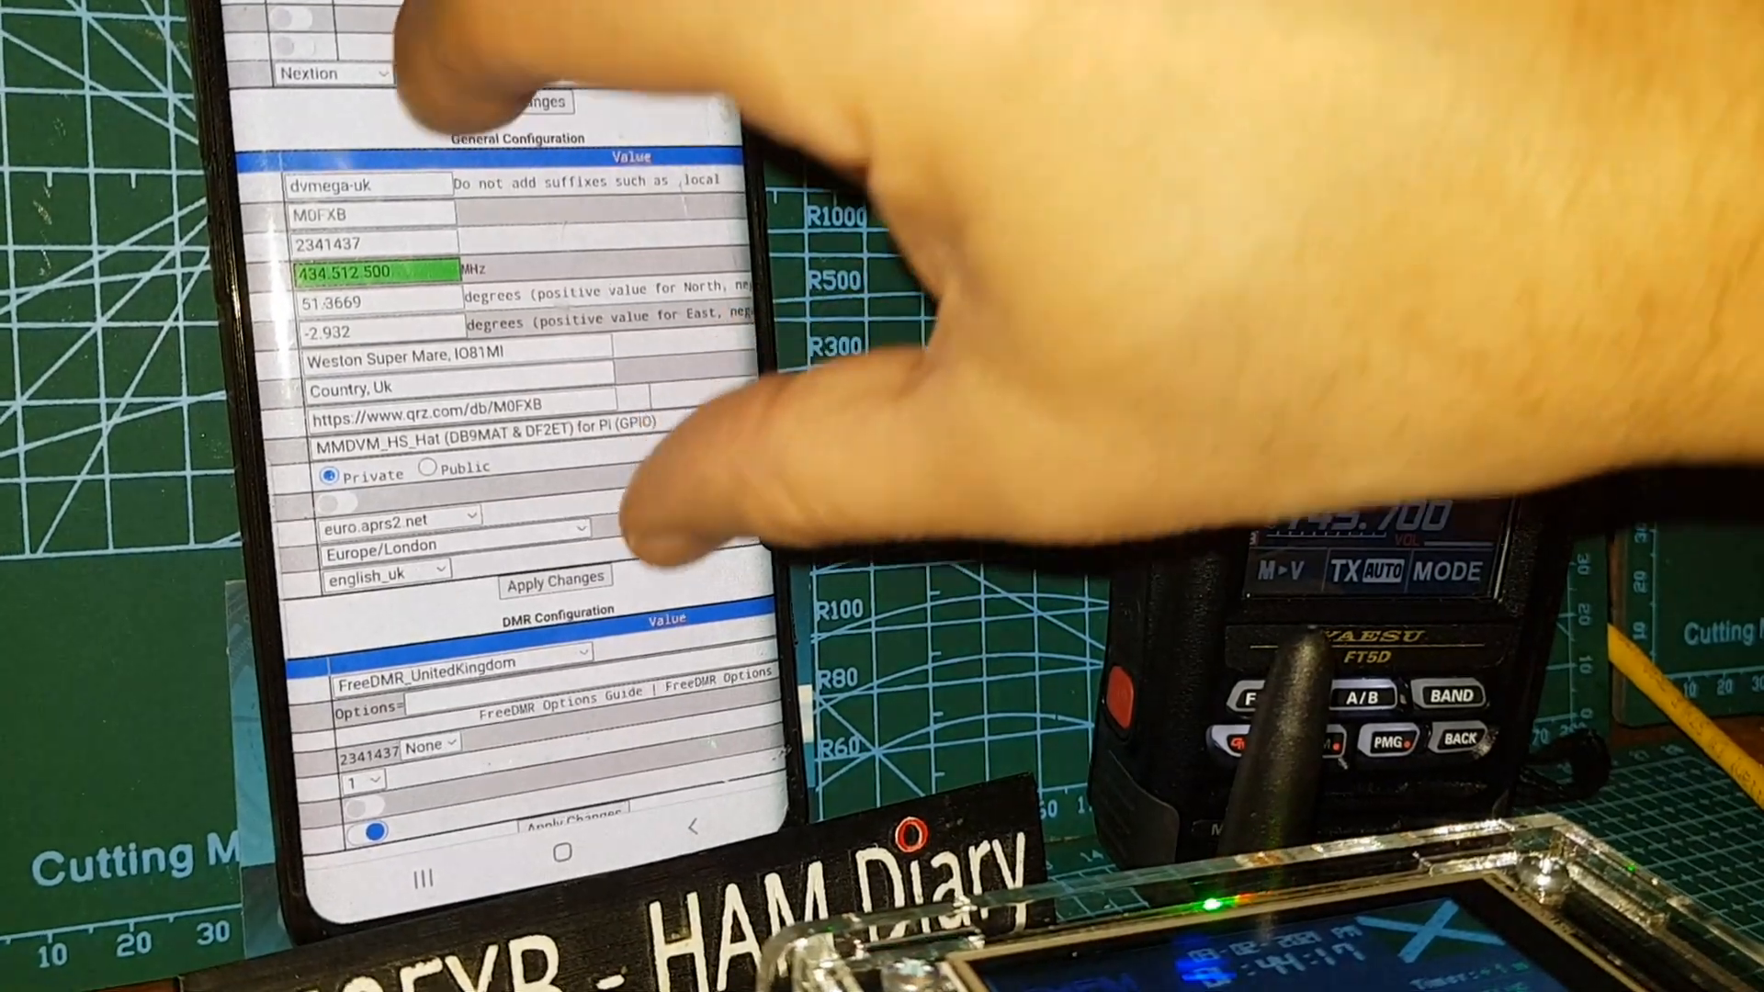
{"action": "scroll", "scroll_direction": "down", "scroll_amount": 3}
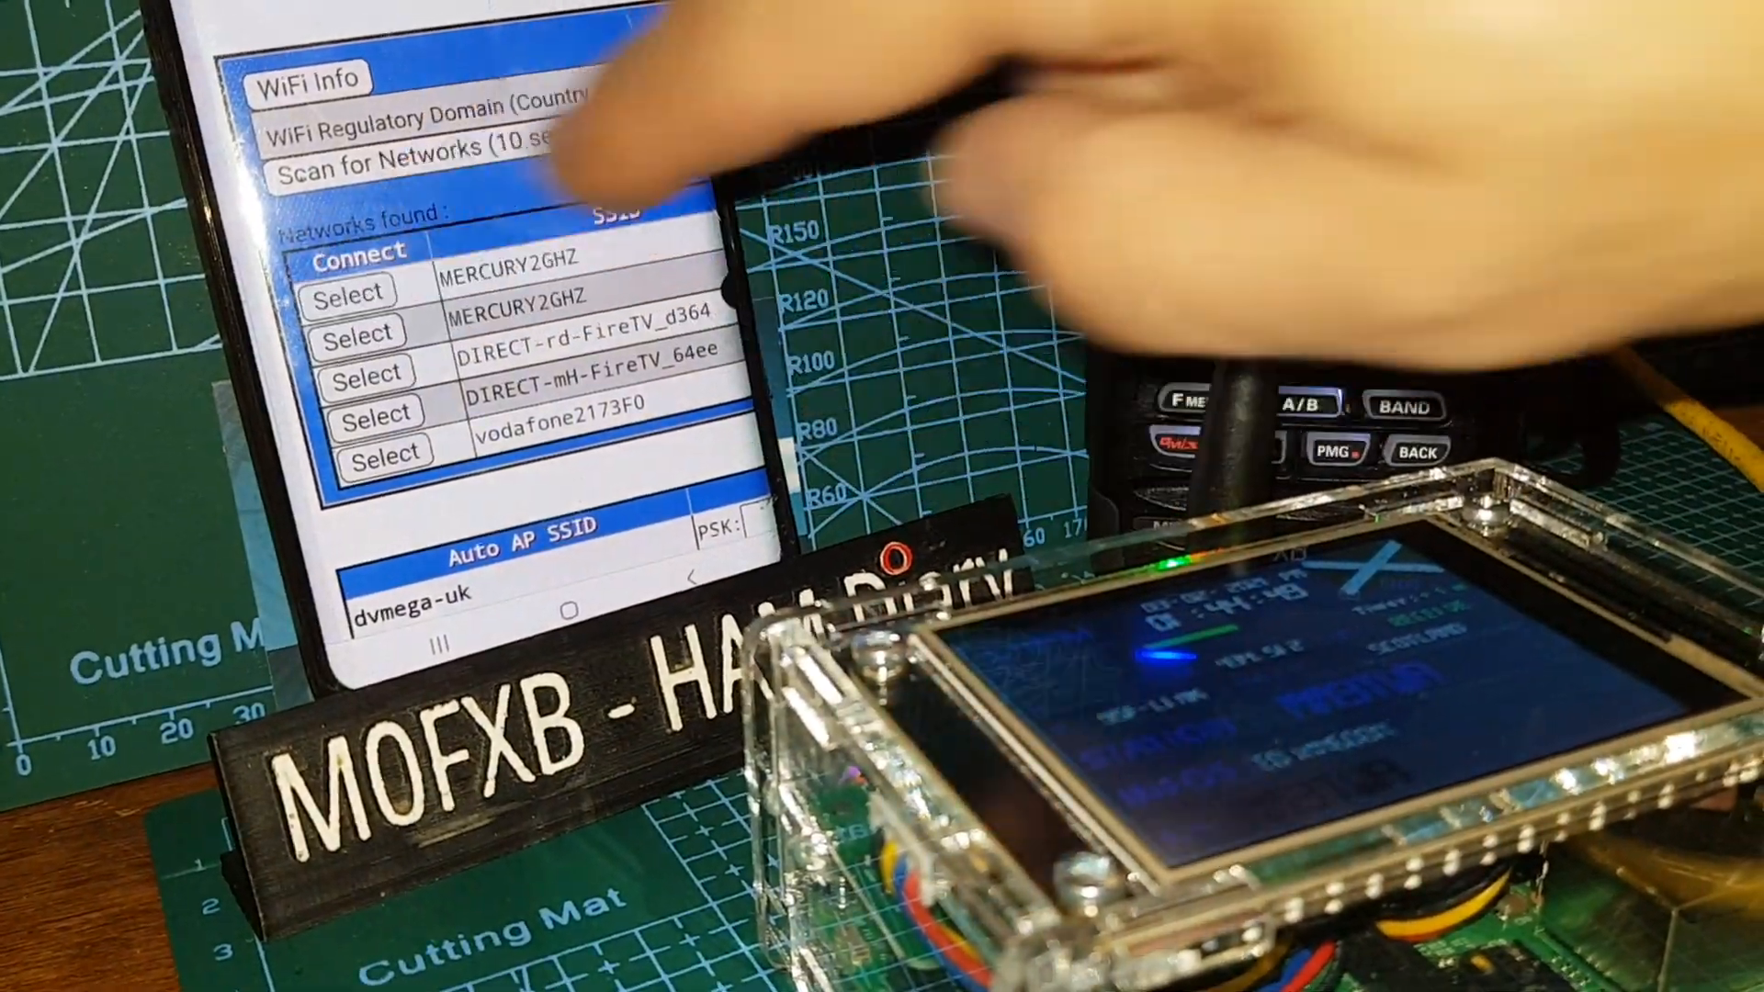
- Select MERCURY2GHZ from the scanned networks to fill the SSID field
{"action": "left_click", "coordinate": [358, 290]}
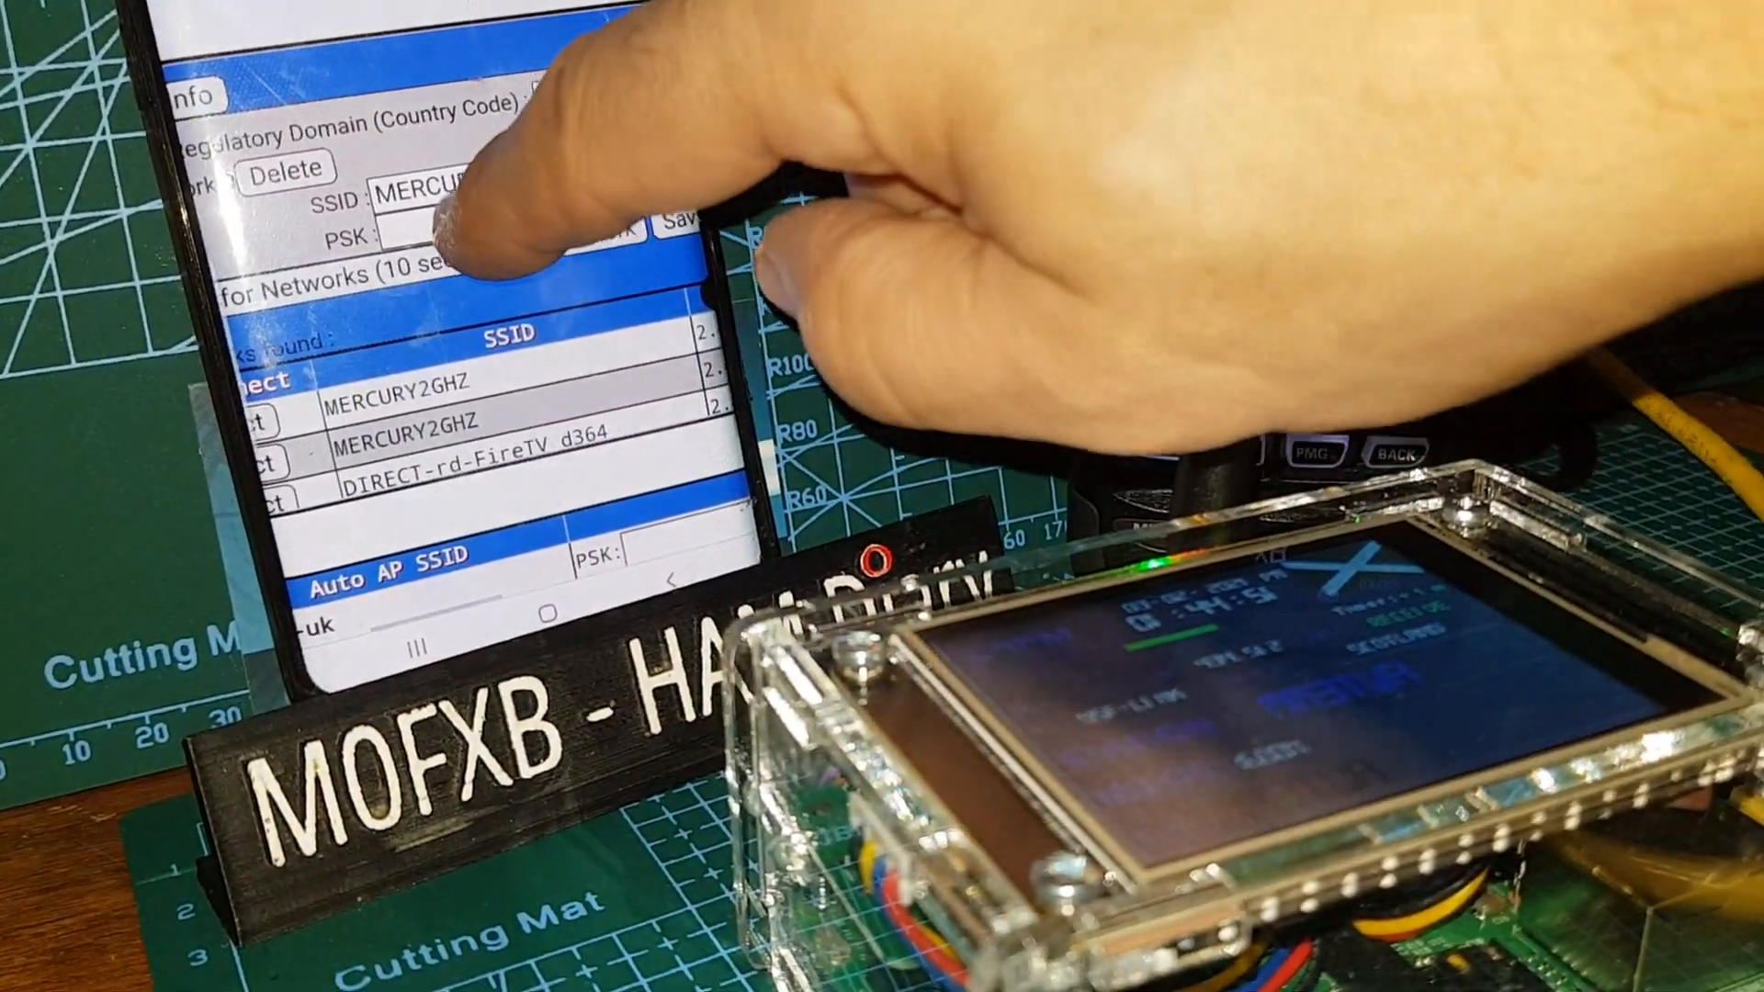